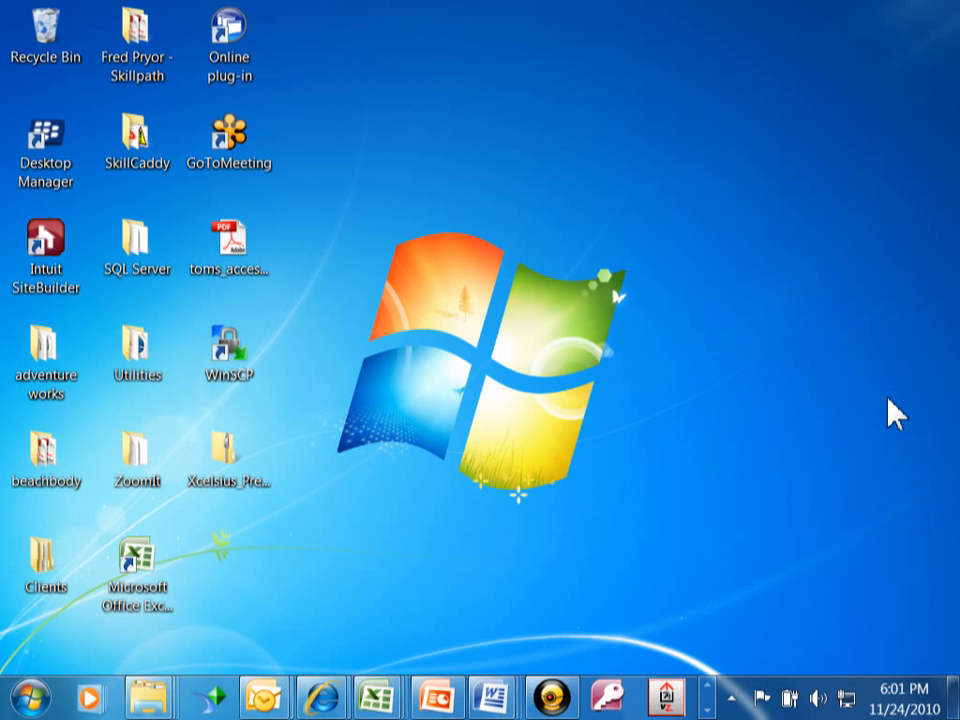
{"action": "mouse_move", "coordinate": [862, 442]}
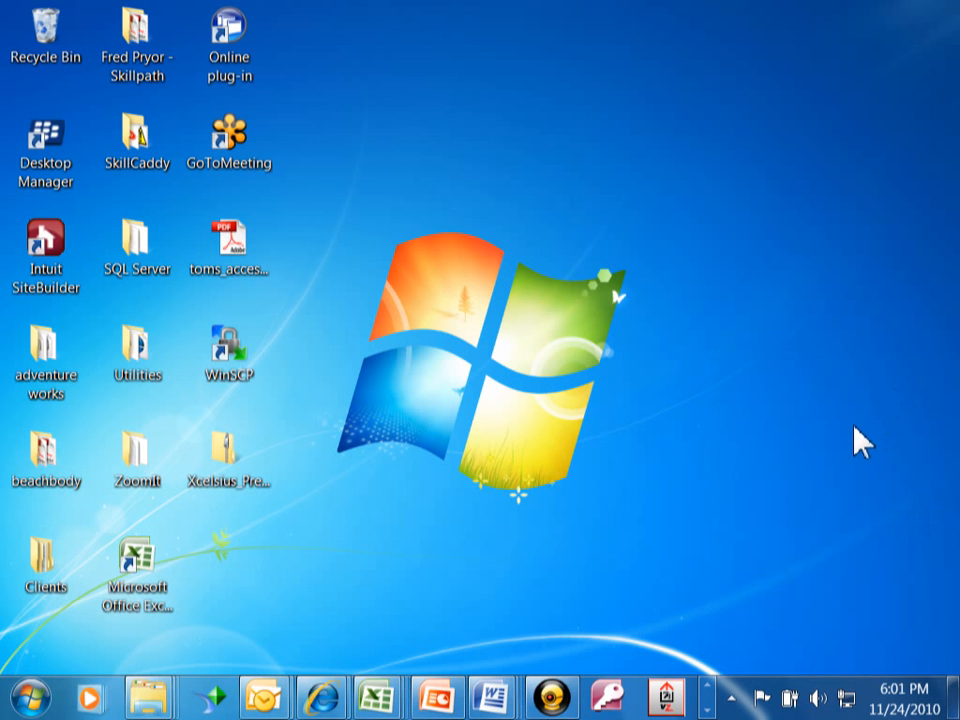
{"action": "mouse_move", "coordinate": [752, 530]}
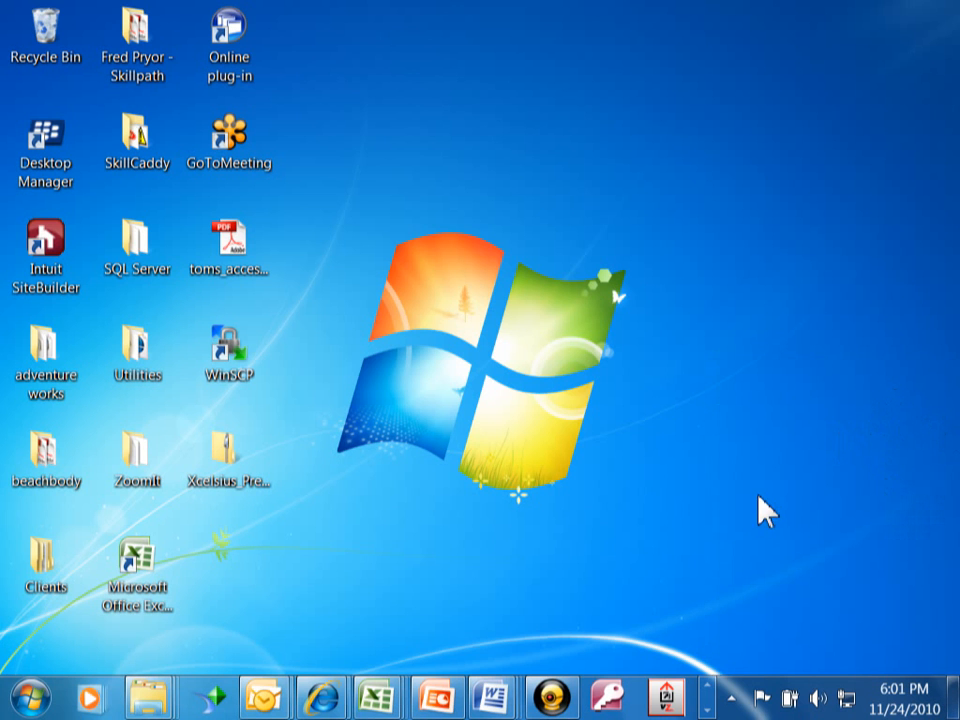
{"action": "mouse_move", "coordinate": [148, 694]}
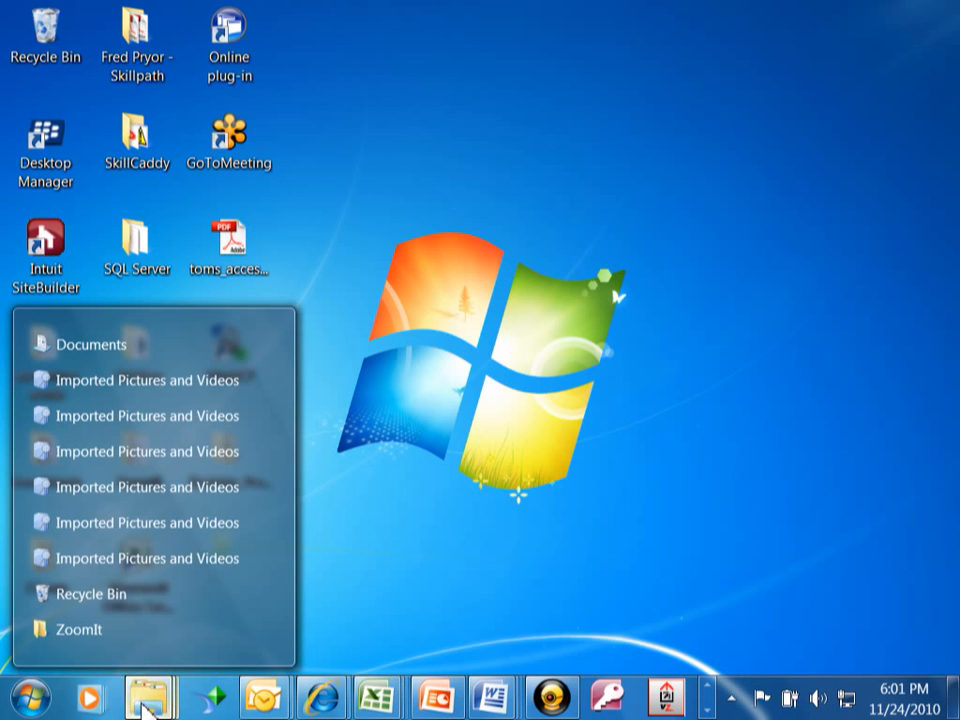
{"action": "mouse_move", "coordinate": [100, 350]}
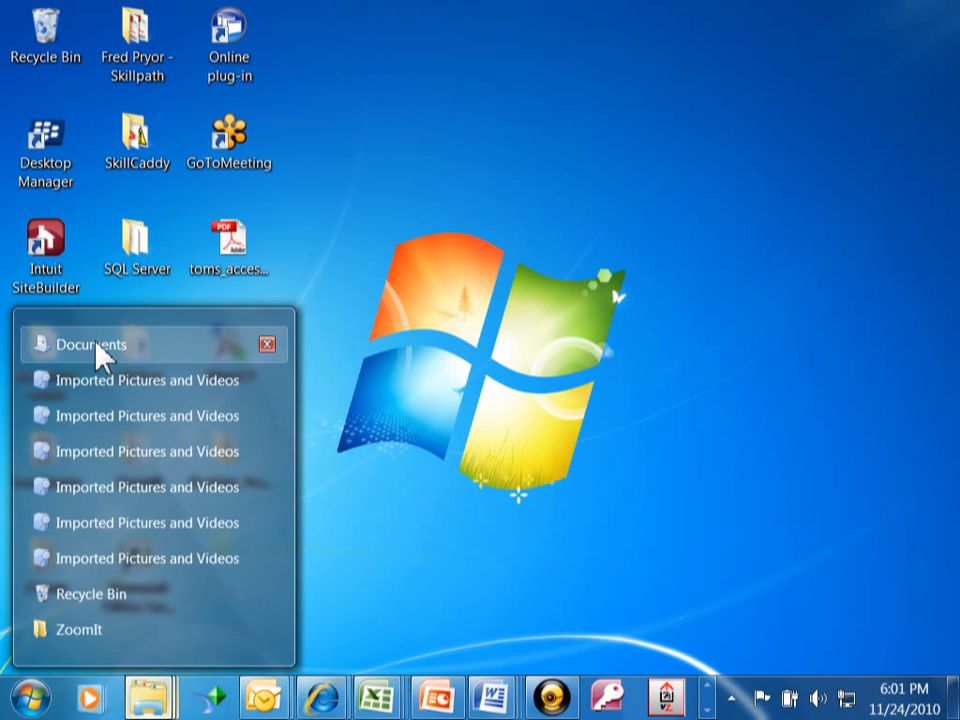
Maximize the Documents library and attempt to open the orders list report, which fails to load
{"action": "left_click", "coordinate": [90, 344]}
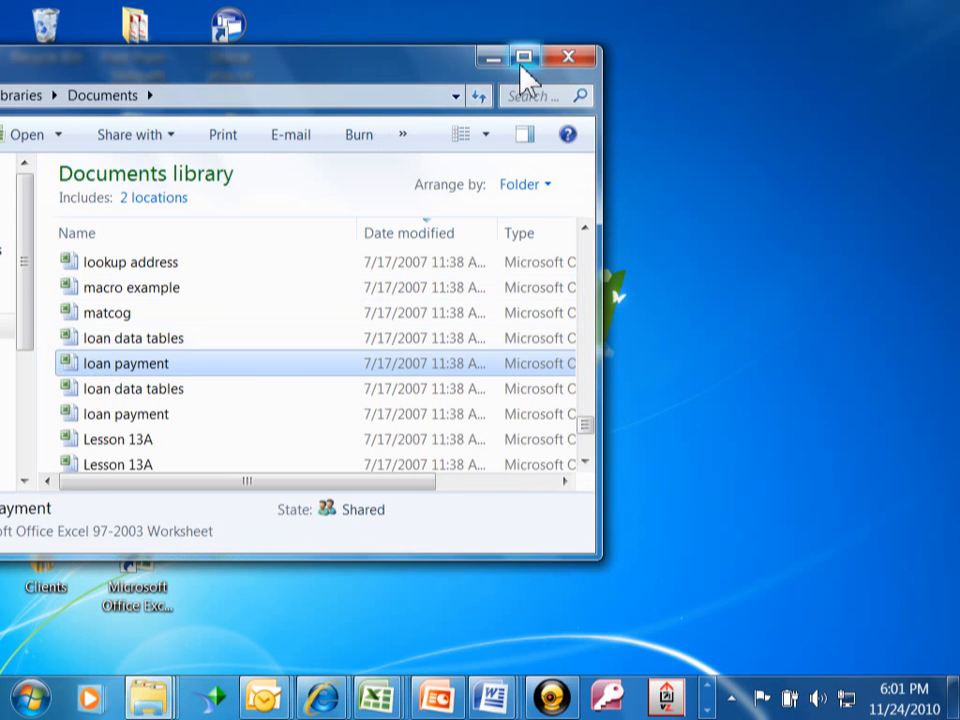
{"action": "left_click", "coordinate": [524, 56]}
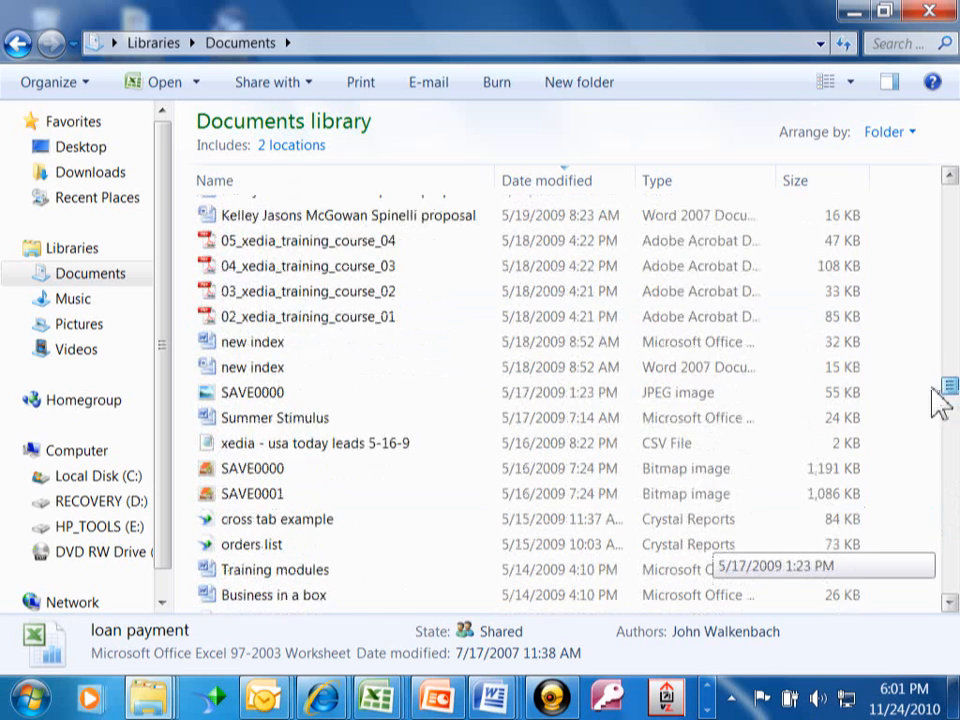
{"action": "scroll", "scroll_direction": "down", "scroll_amount": 3}
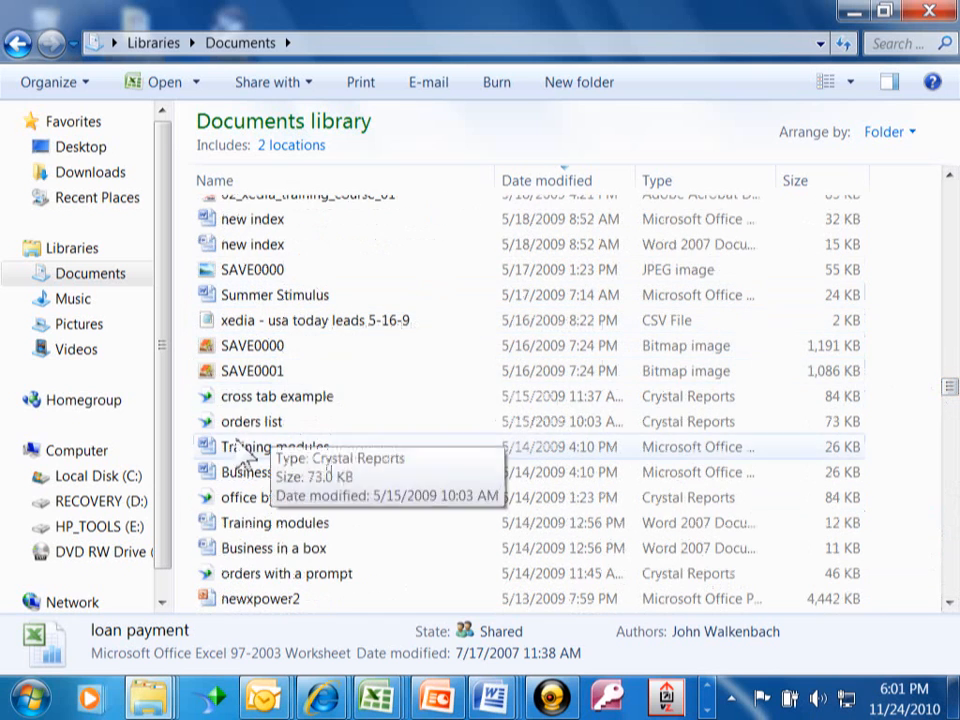
{"action": "double_click", "coordinate": [252, 420]}
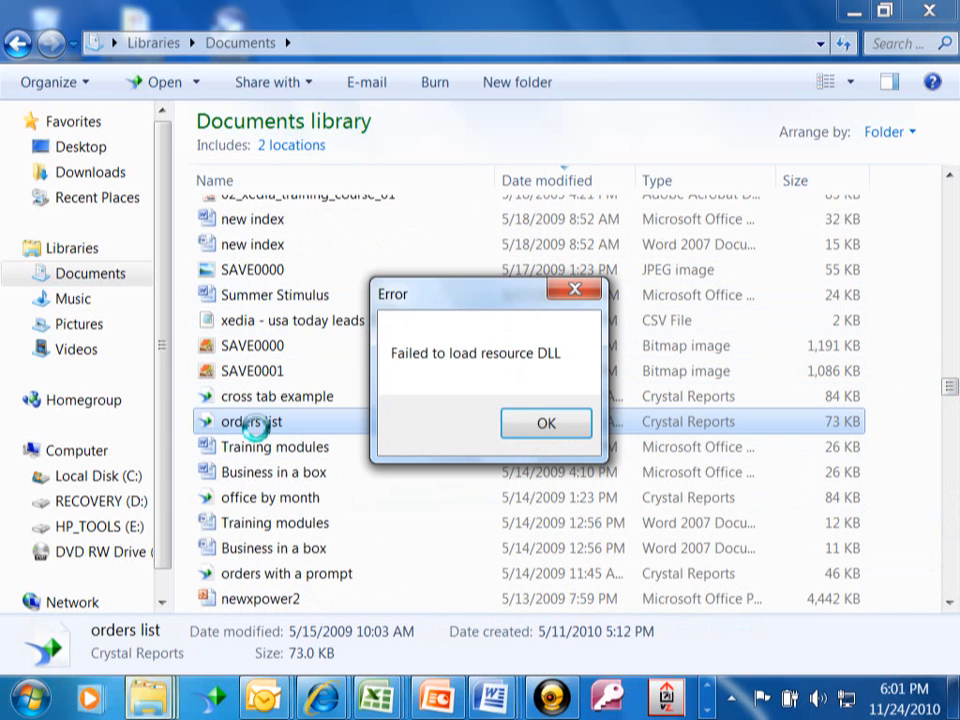
Show the context actions for the orders list report, including Send to destinations
{"action": "right_click", "coordinate": [252, 420]}
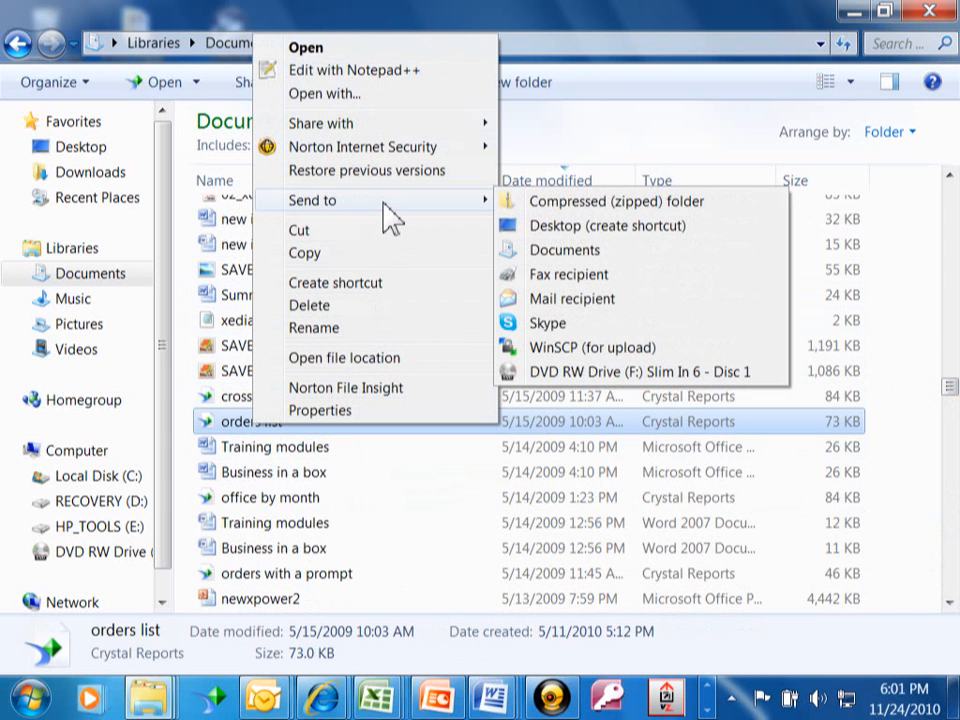
{"action": "mouse_move", "coordinate": [524, 310]}
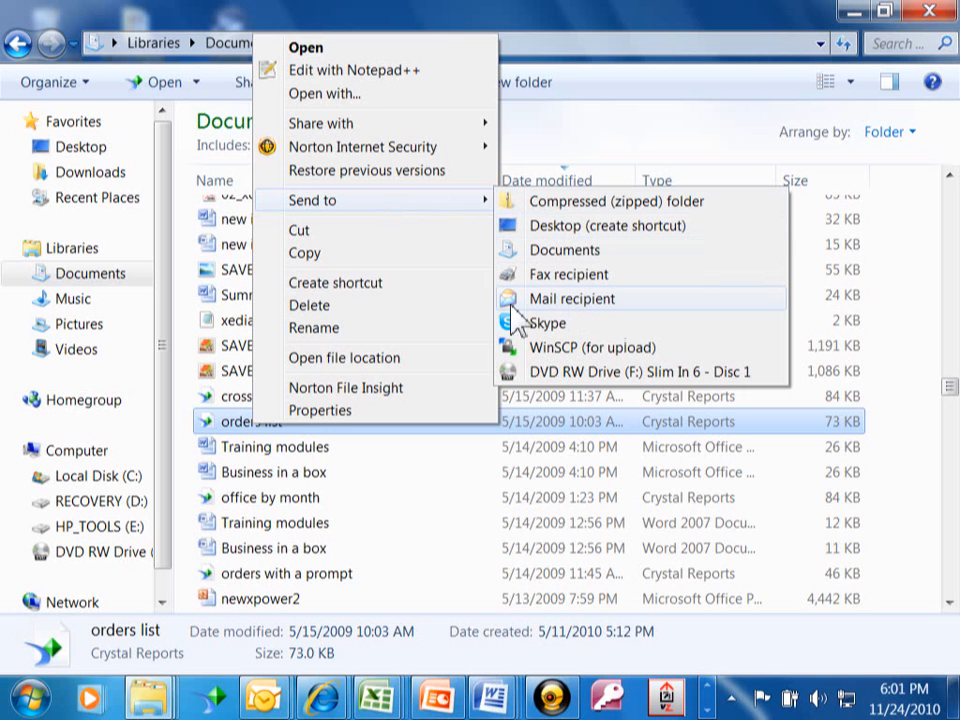
{"action": "mouse_move", "coordinate": [604, 322]}
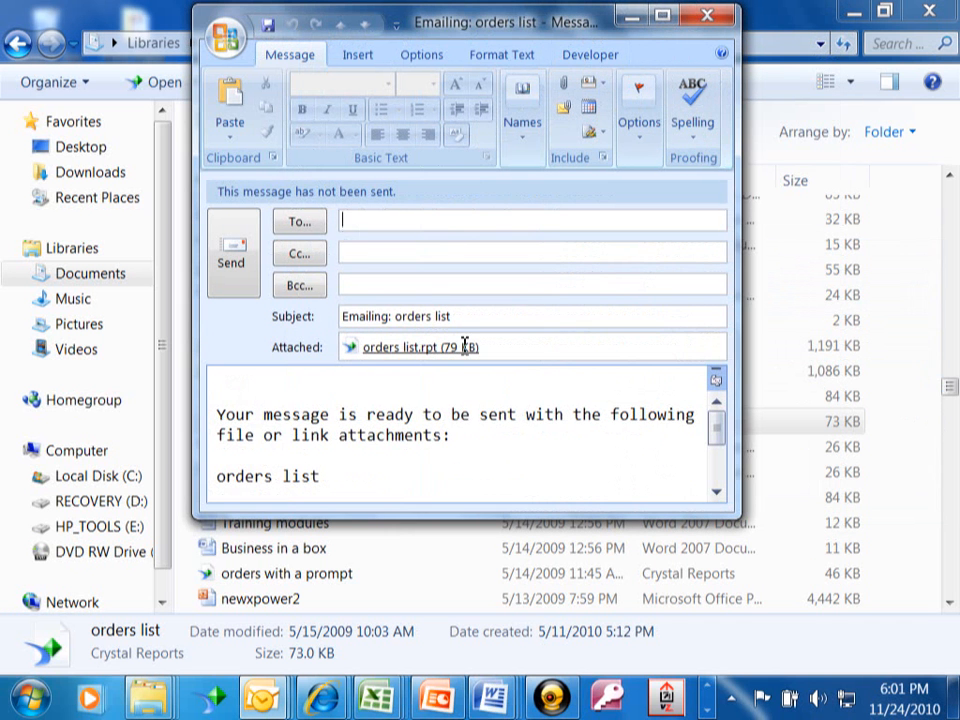
{"action": "mouse_move", "coordinate": [552, 338]}
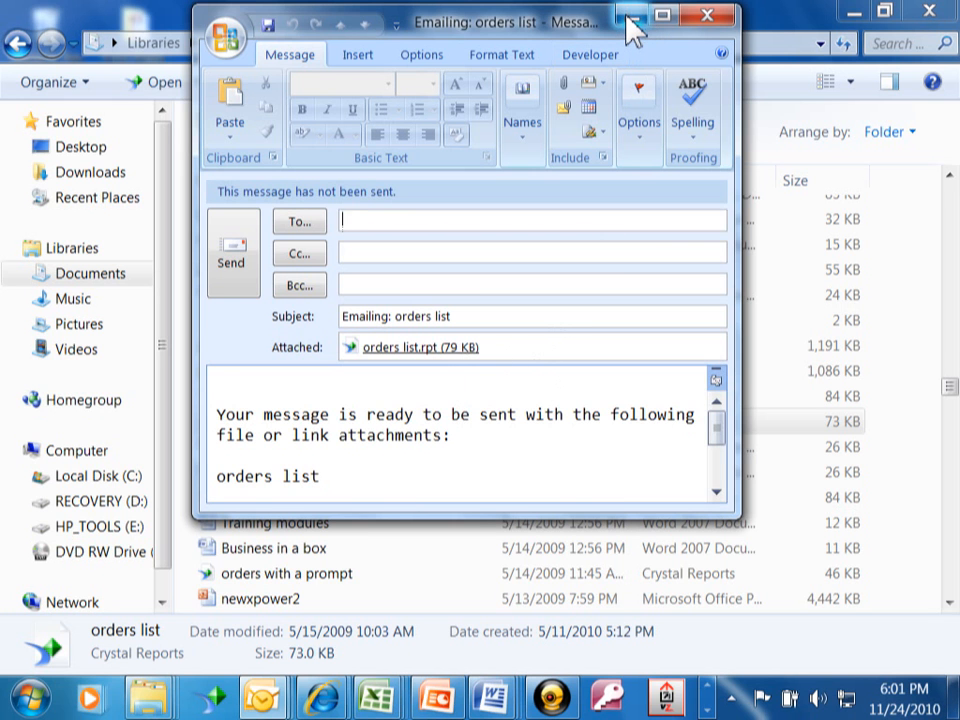
{"action": "mouse_move", "coordinate": [546, 22]}
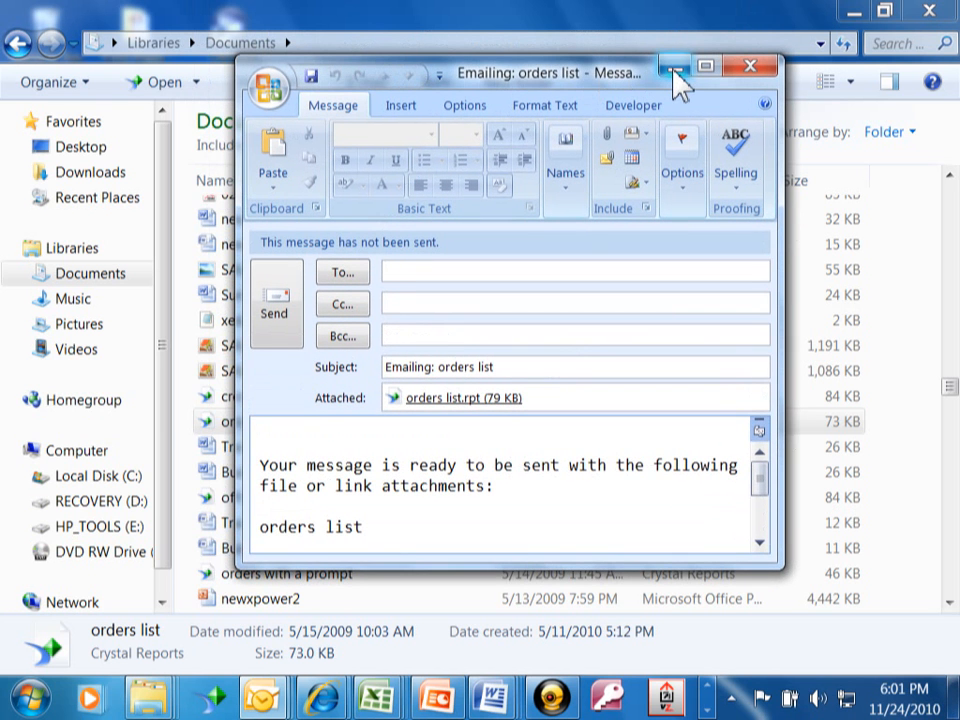
{"action": "mouse_move", "coordinate": [680, 64]}
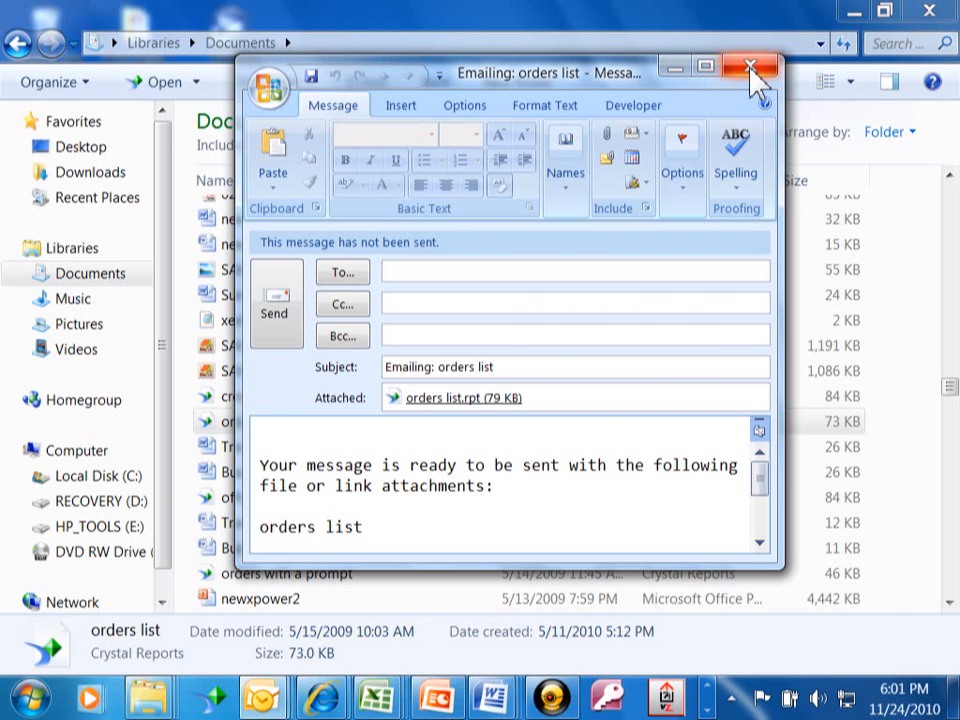
Close the 'Emailing: orders list' message with orders list.rpt attached, unsent
{"action": "left_click", "coordinate": [748, 64]}
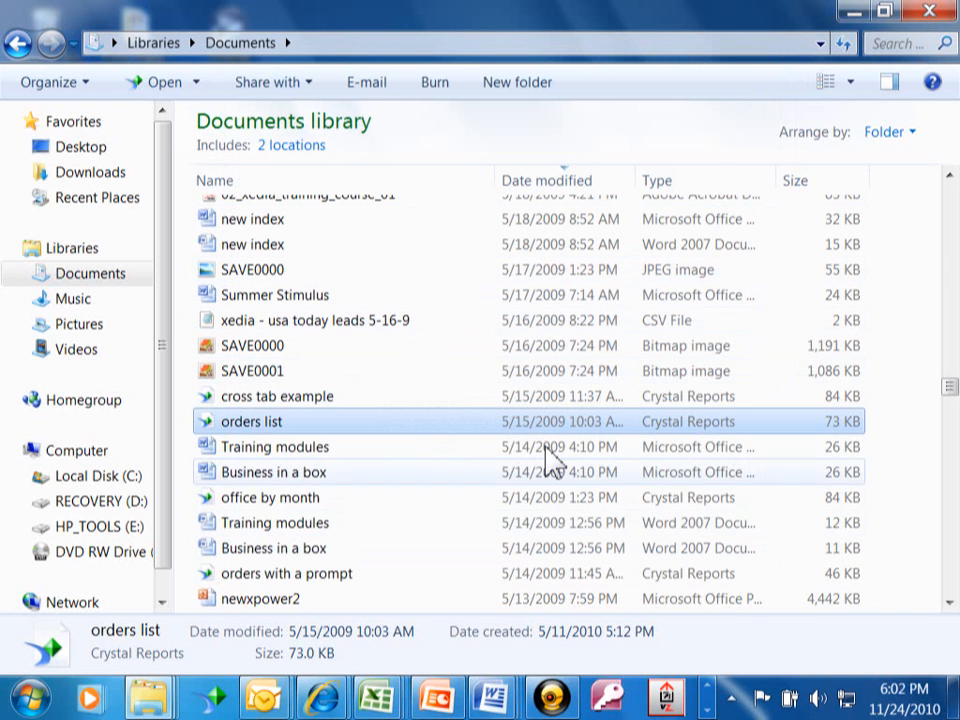
Send the cust list report to a mail recipient as an attachment in a new message
{"action": "scroll", "scroll_direction": "down", "scroll_amount": 3}
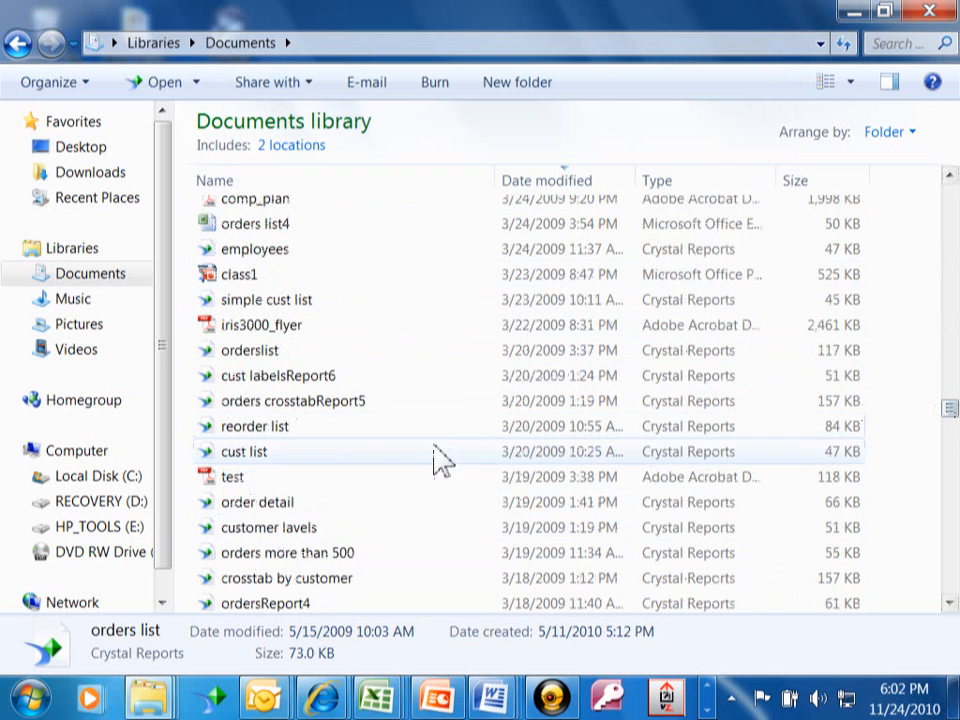
{"action": "right_click", "coordinate": [438, 462]}
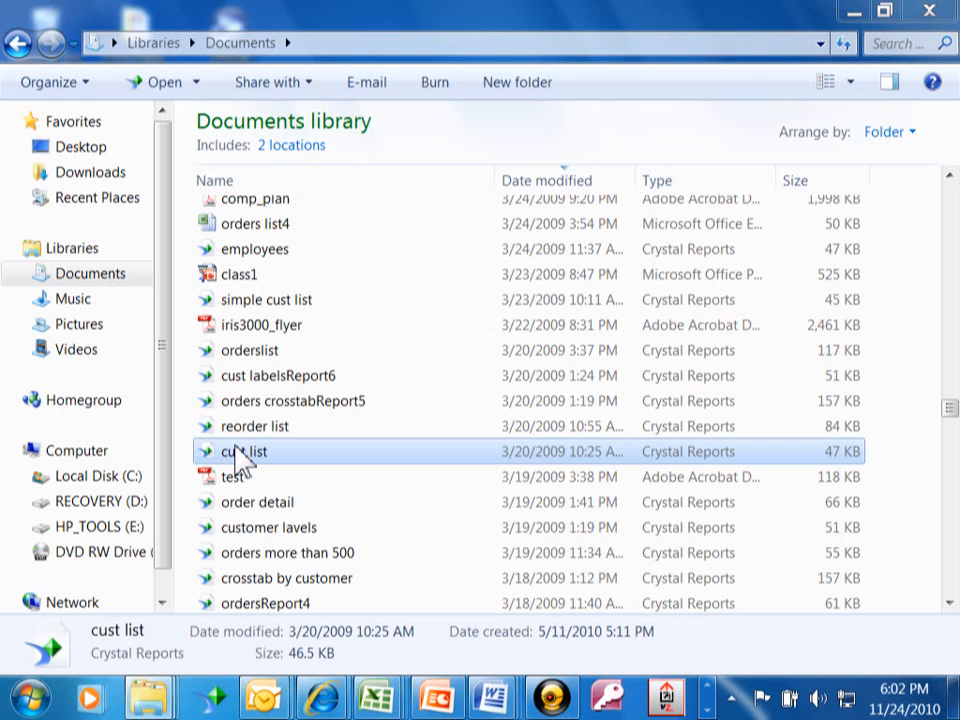
{"action": "right_click", "coordinate": [244, 452]}
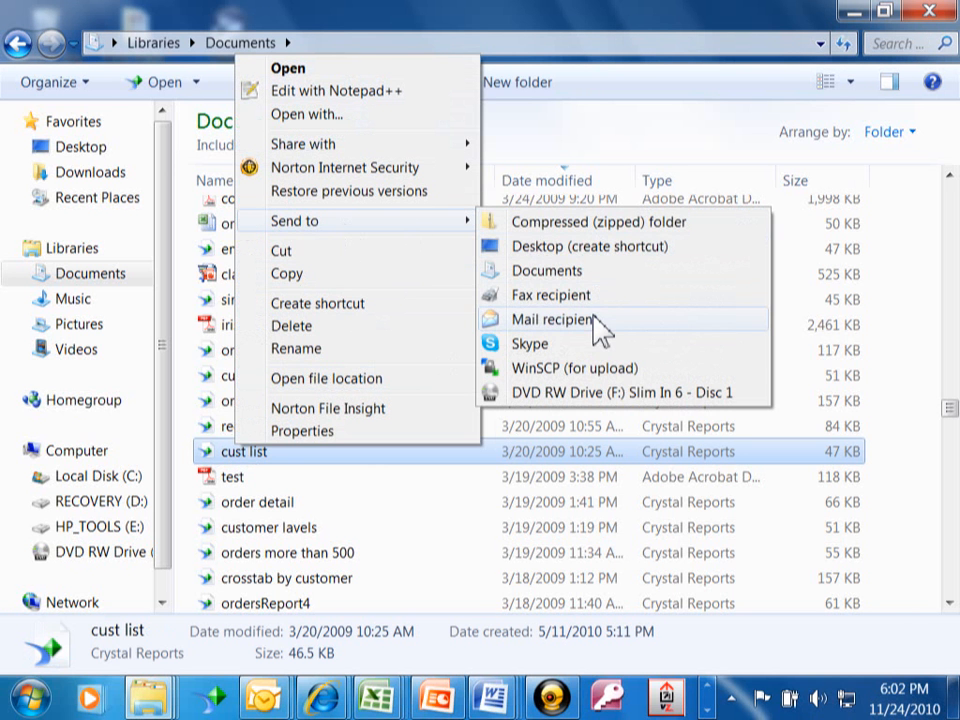
{"action": "left_click", "coordinate": [552, 318]}
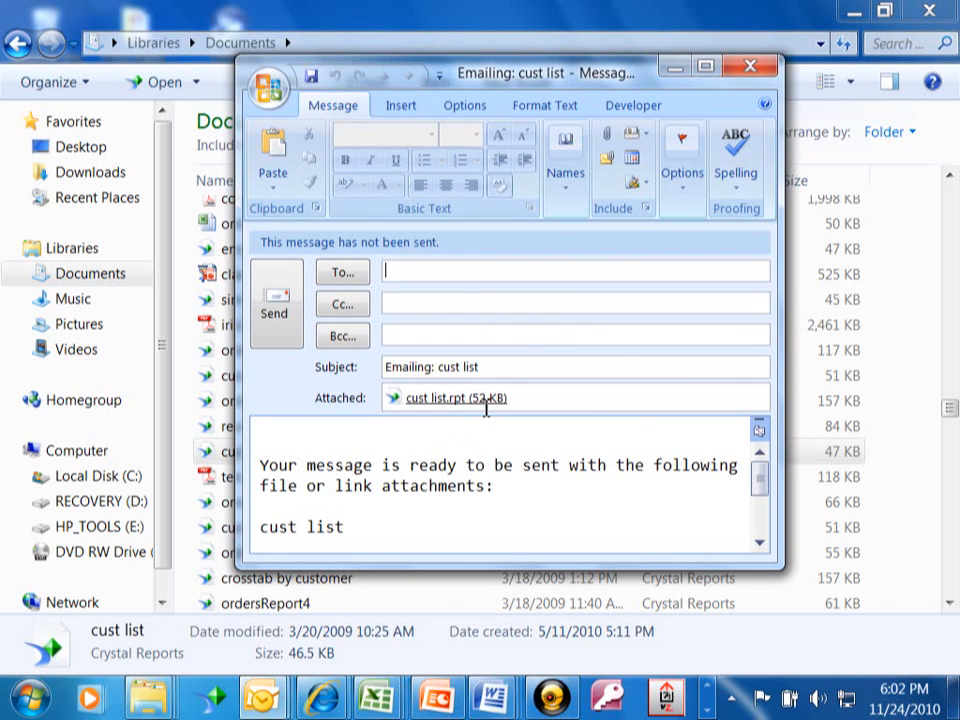
{"action": "mouse_move", "coordinate": [750, 64]}
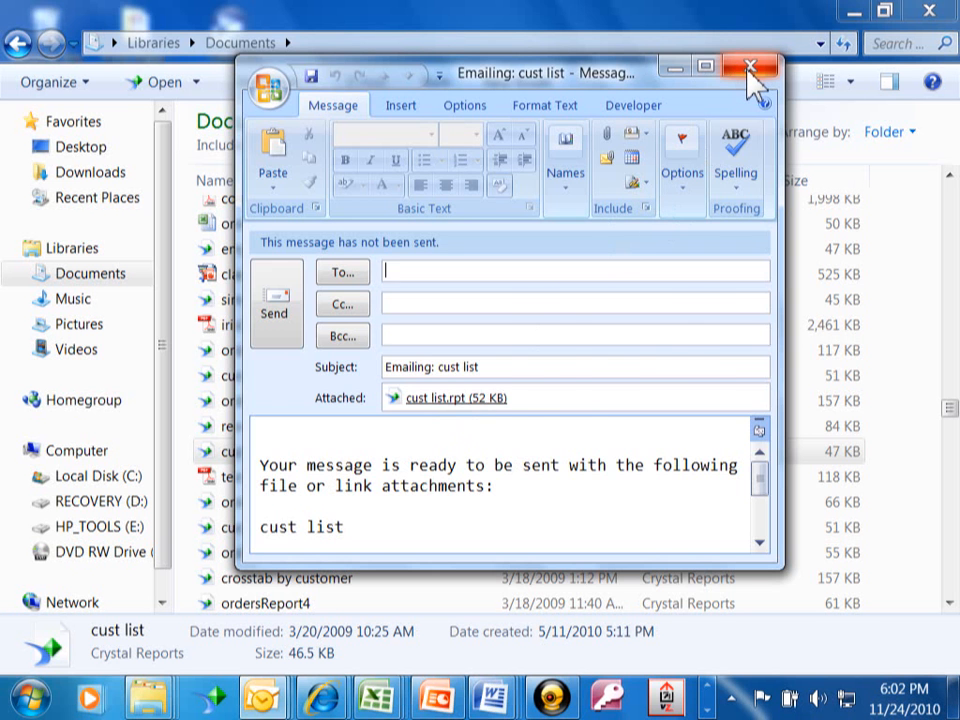
Close the 'Emailing: cust list' message with cust list.rpt attached
{"action": "left_click", "coordinate": [750, 64]}
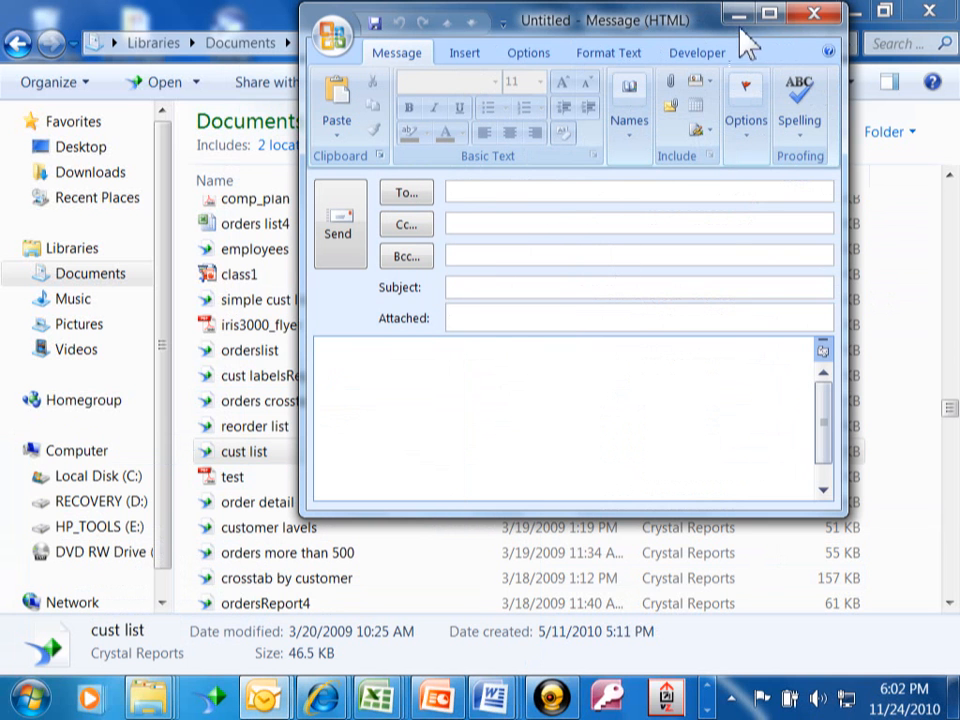
Maximize the Untitled message, then restore it to a smaller window beside the Documents library
{"action": "left_click", "coordinate": [776, 16]}
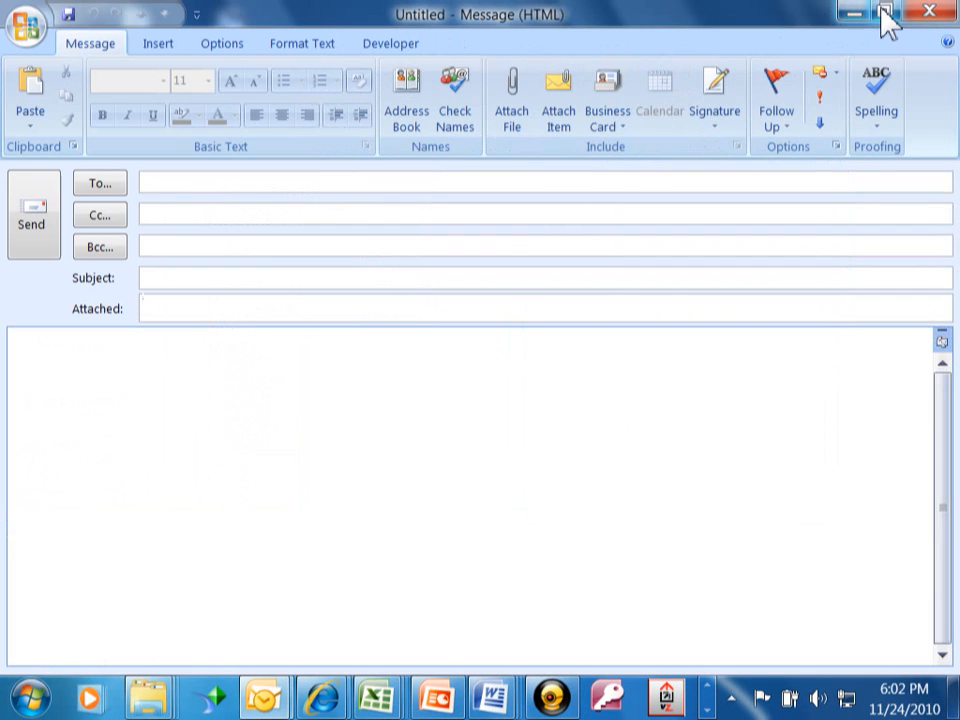
{"action": "mouse_move", "coordinate": [884, 18]}
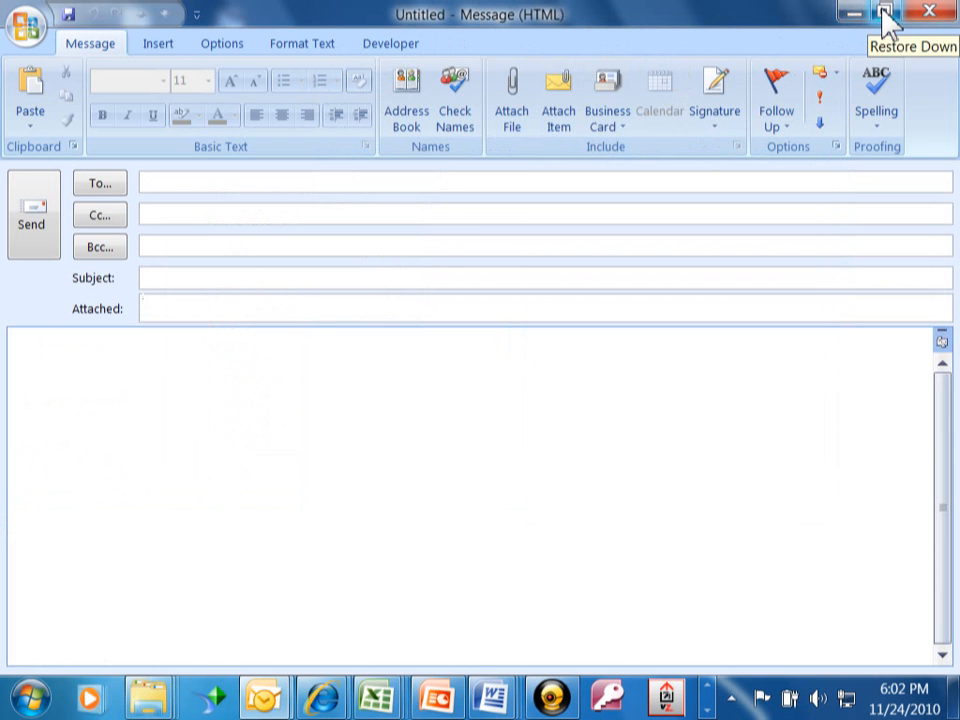
{"action": "left_click", "coordinate": [884, 12]}
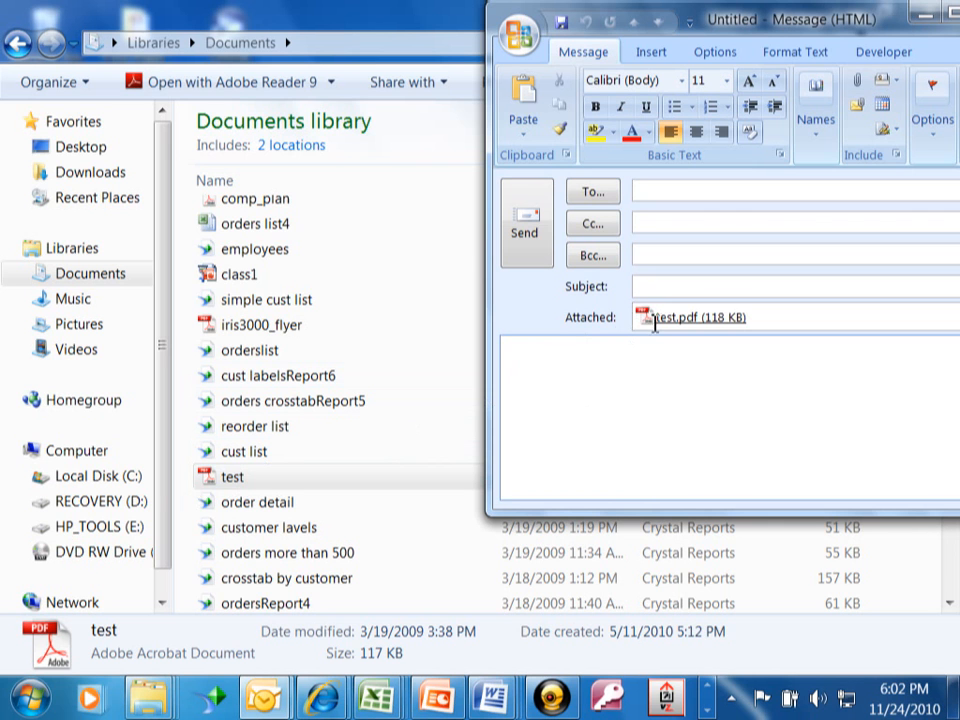
{"action": "mouse_move", "coordinate": [546, 352]}
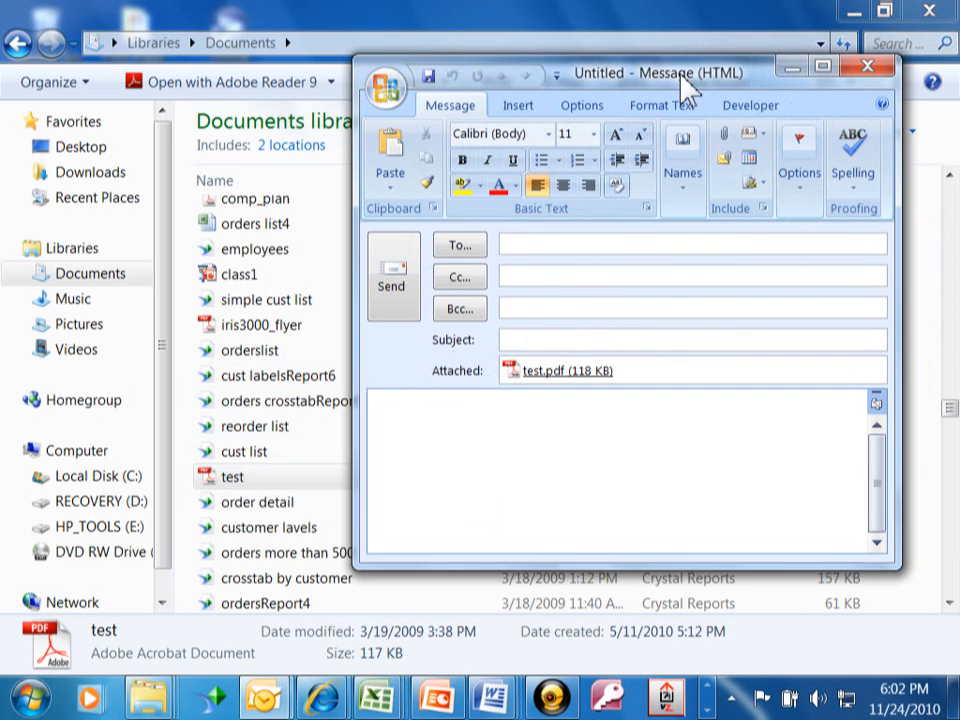
Reposition the Untitled message holding test.pdf over the Documents file list
{"action": "left_click_drag", "start_coordinate": [684, 72], "coordinate": [668, 76]}
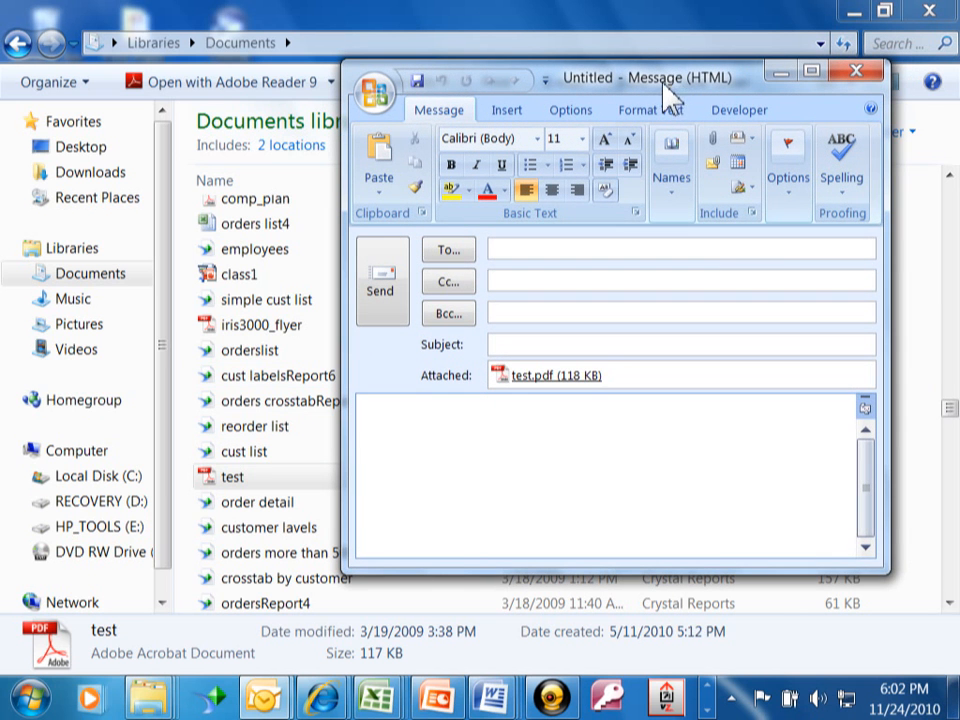